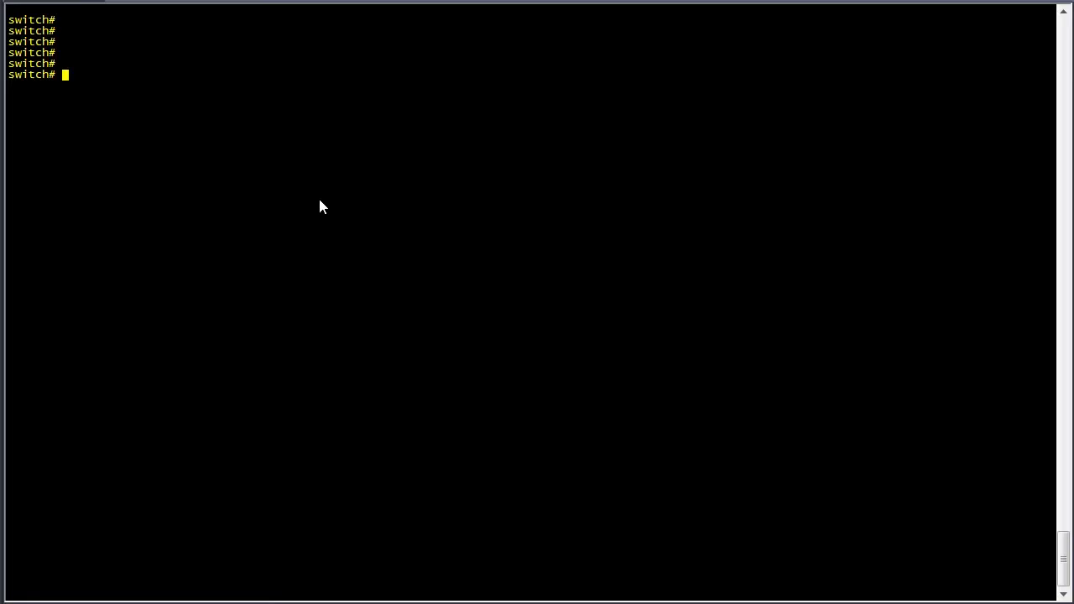
{"action": "mouse_move", "coordinate": [316, 205]}
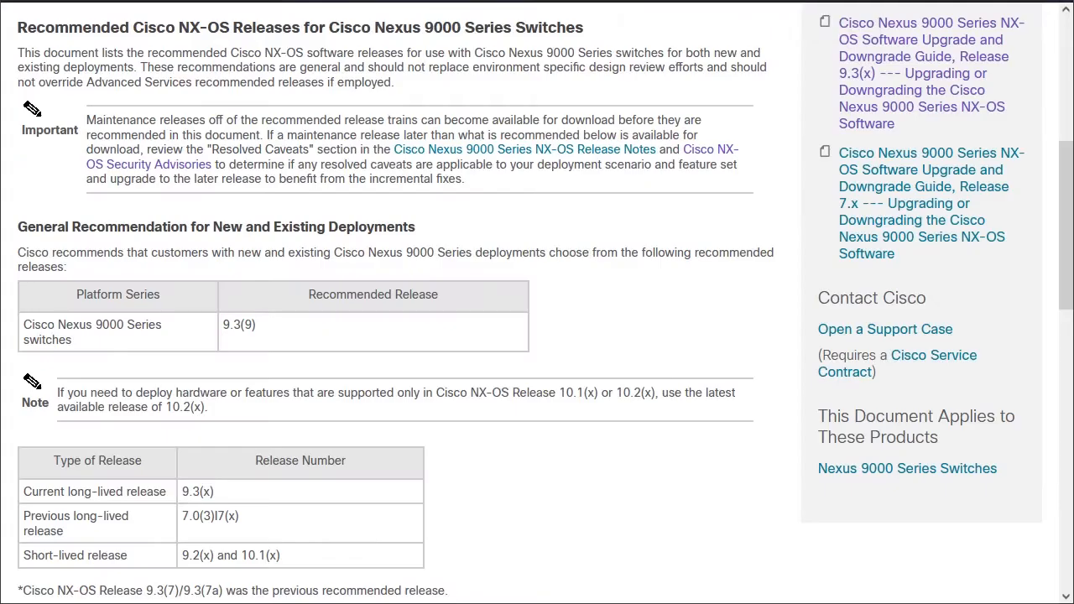
{"action": "mouse_move", "coordinate": [311, 335]}
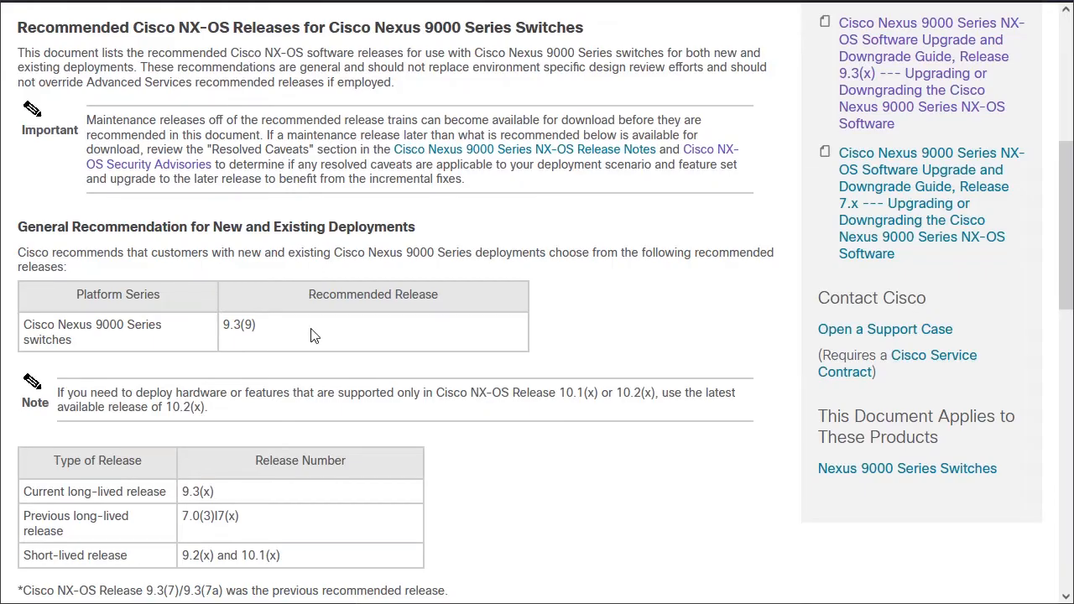
{"action": "mouse_move", "coordinate": [416, 390]}
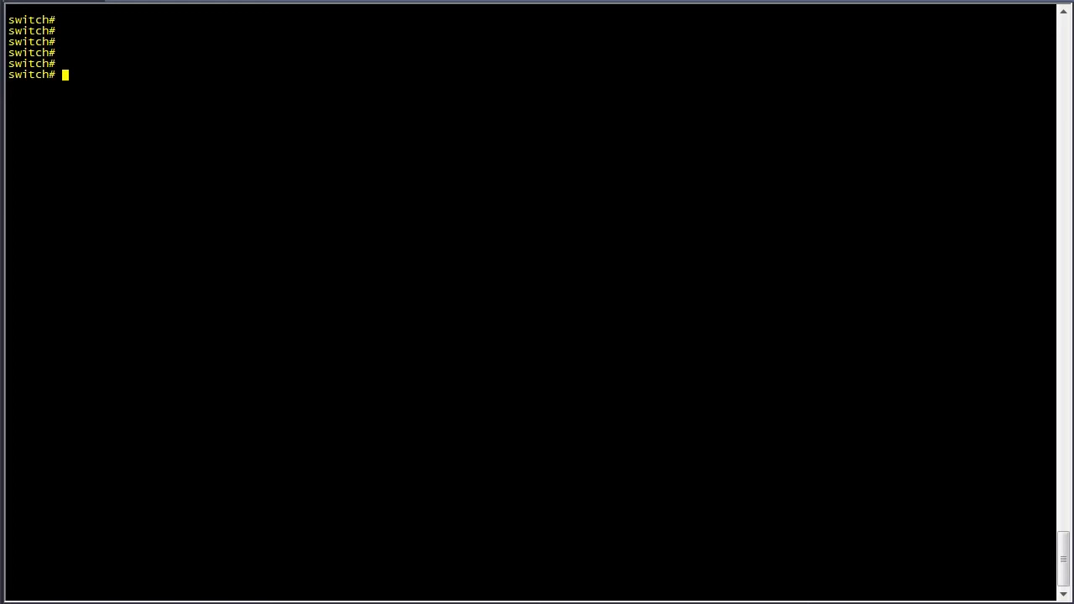
List the switch modules and full software version, showing NX-OS 7.0(3)I7(6) on the N9K-C93180YC-FX.
{"action": "type", "text": "sho"}
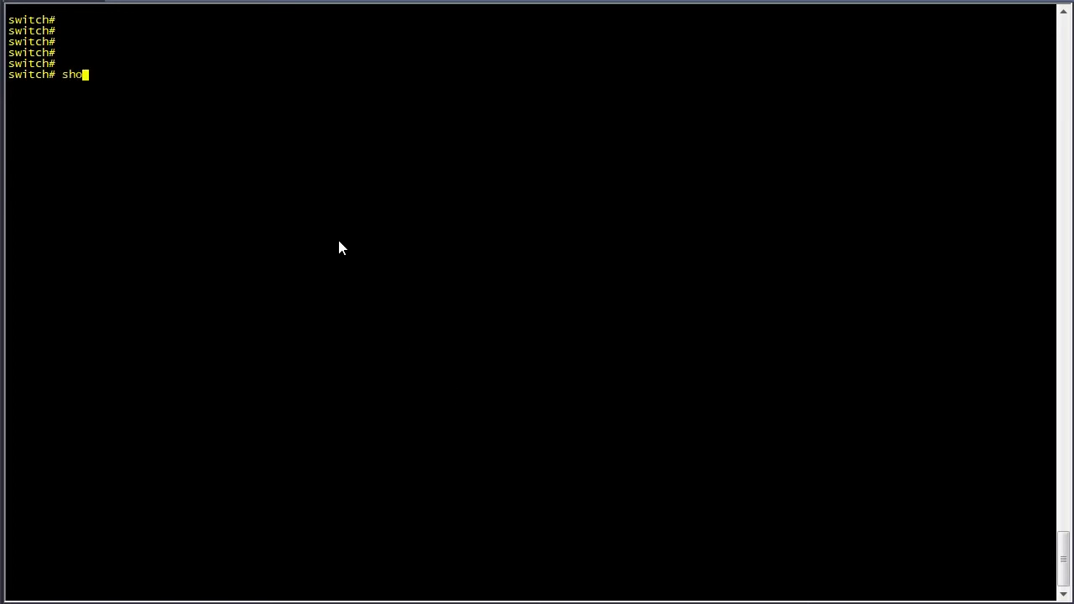
{"action": "key", "text": "Enter"}
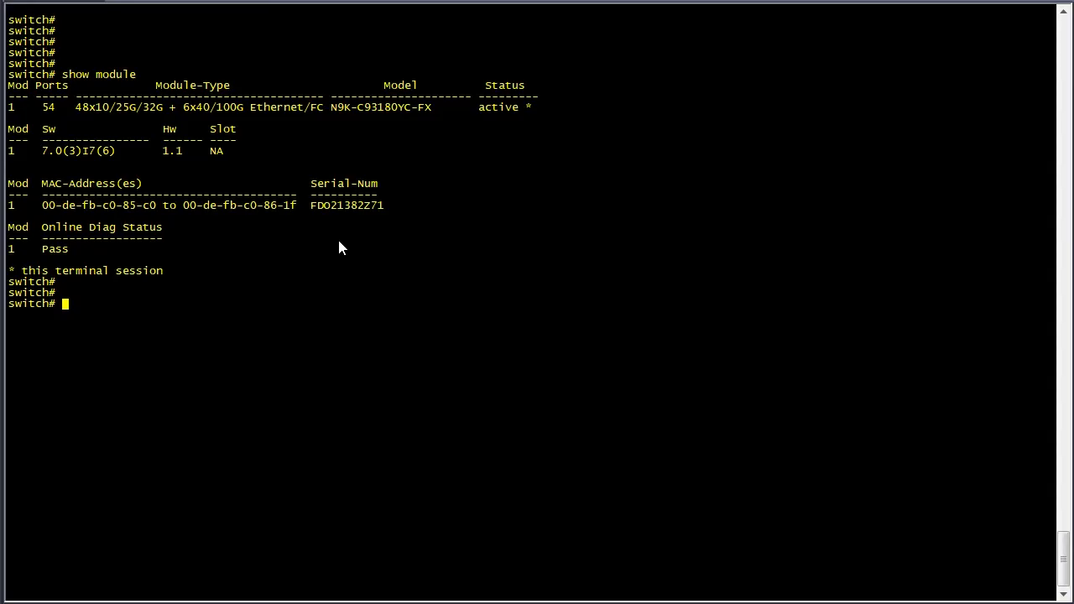
{"action": "type", "text": "show version"}
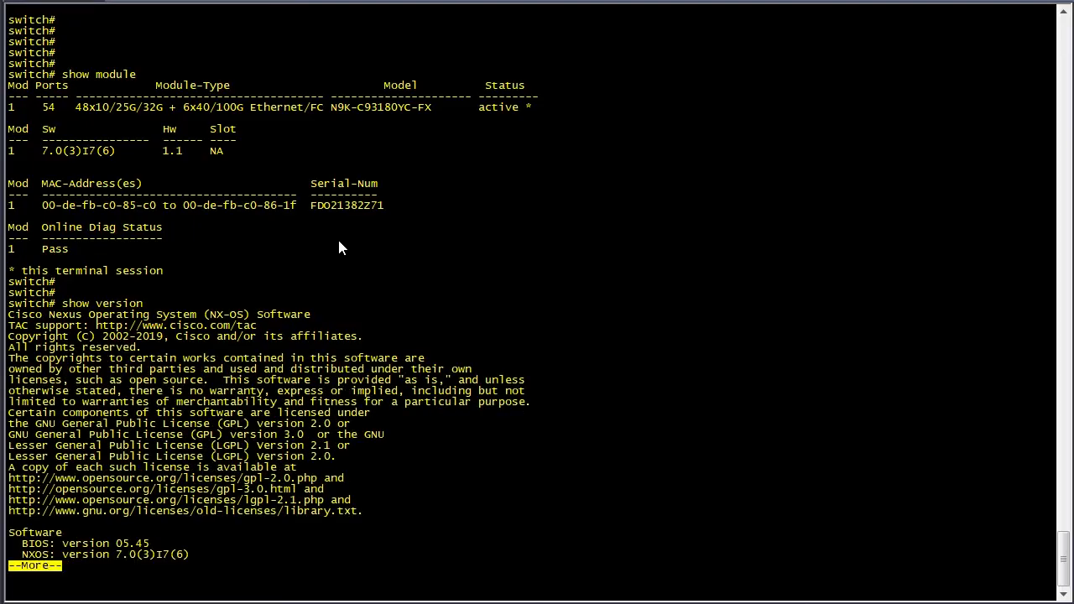
{"action": "key", "text": "space"}
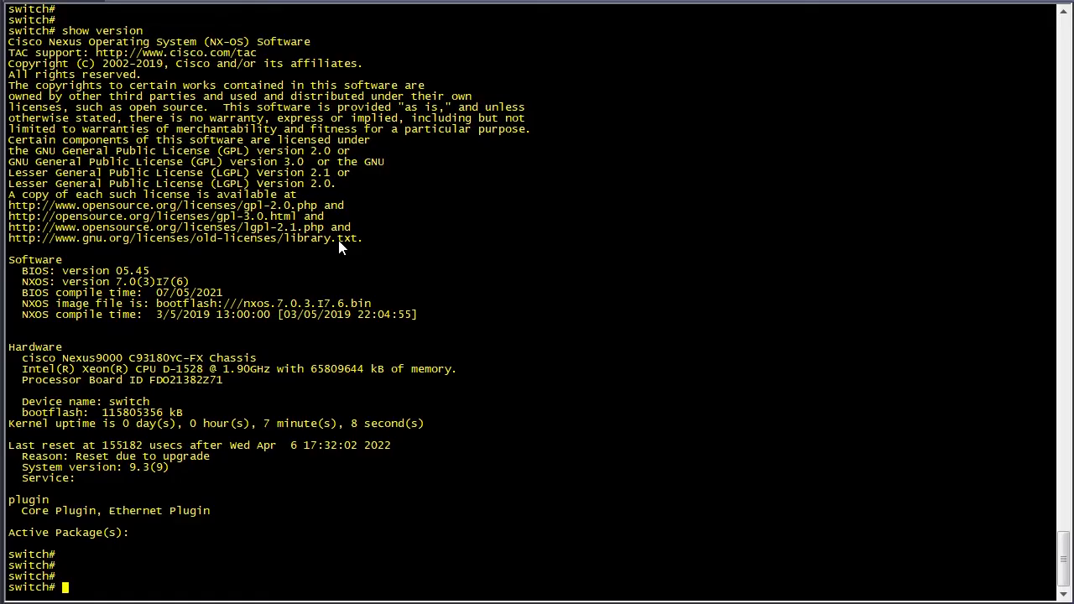
{"action": "scroll", "scroll_direction": "down", "scroll_amount": 3}
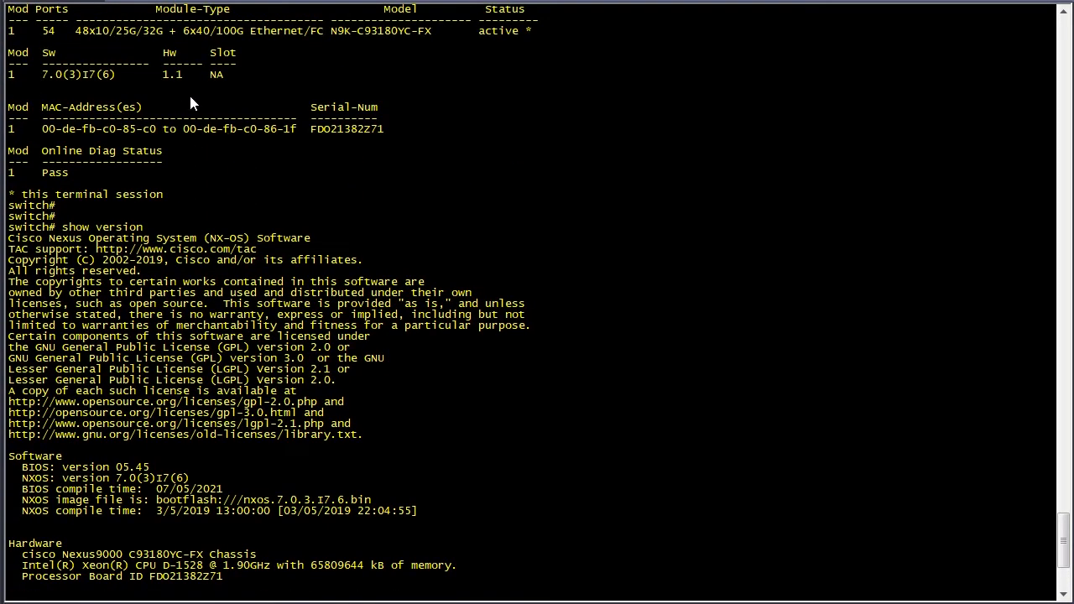
Copy the current version 7.0(3)I7(6) and note it down.
{"action": "double_click", "coordinate": [77, 74]}
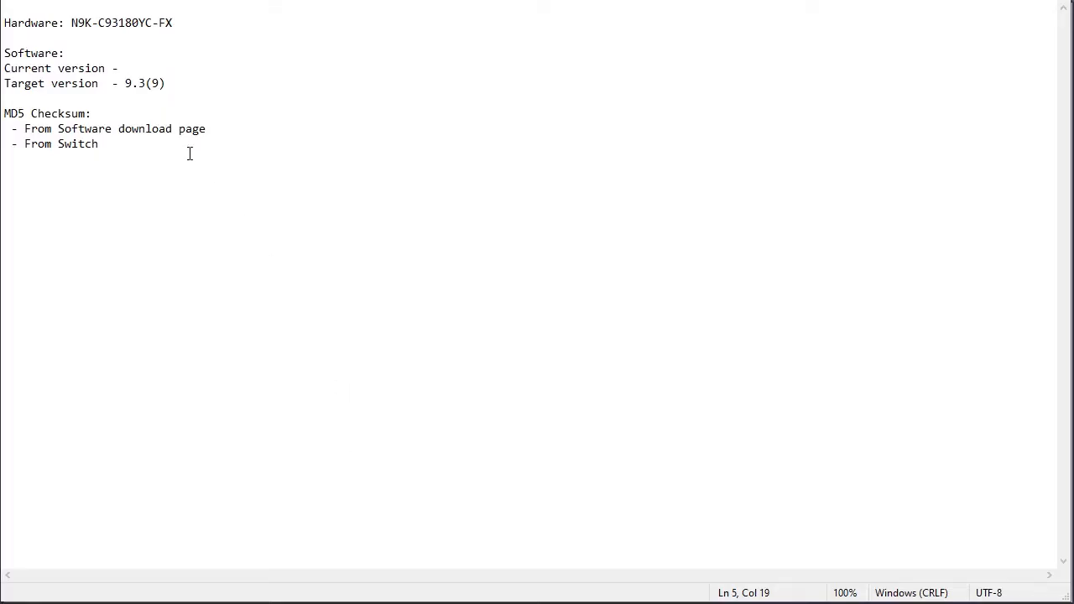
{"action": "type", "text": "7.0(3)I7(6)"}
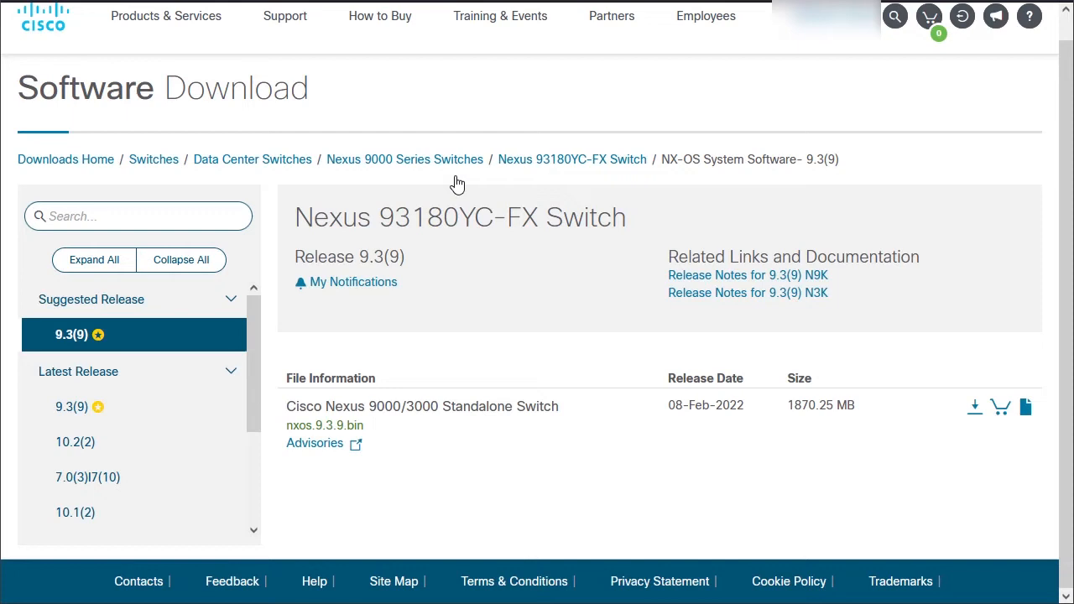
{"action": "mouse_move", "coordinate": [436, 359]}
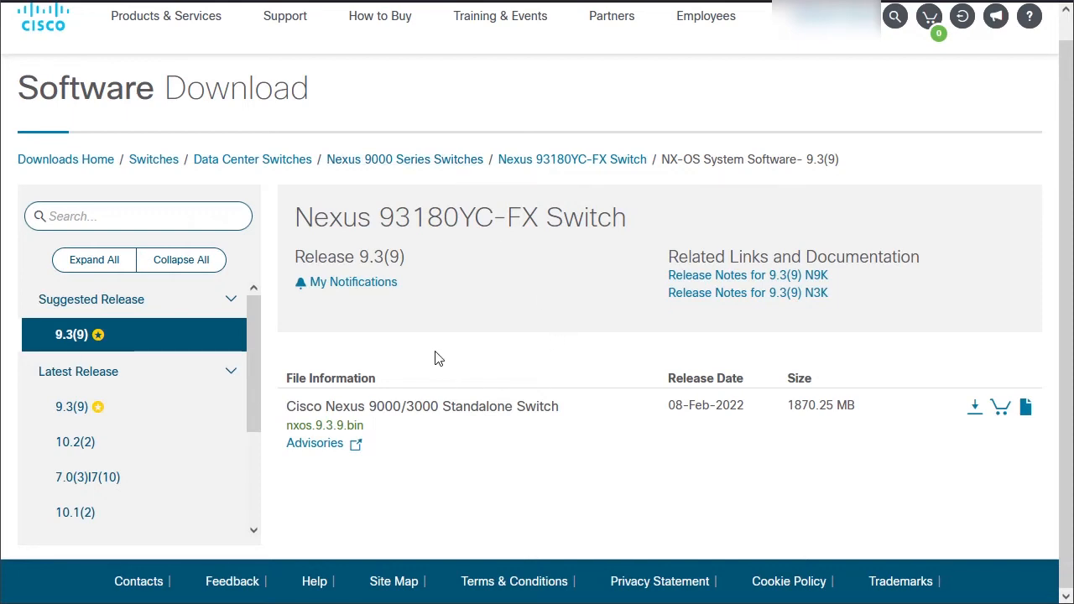
{"action": "mouse_move", "coordinate": [445, 364]}
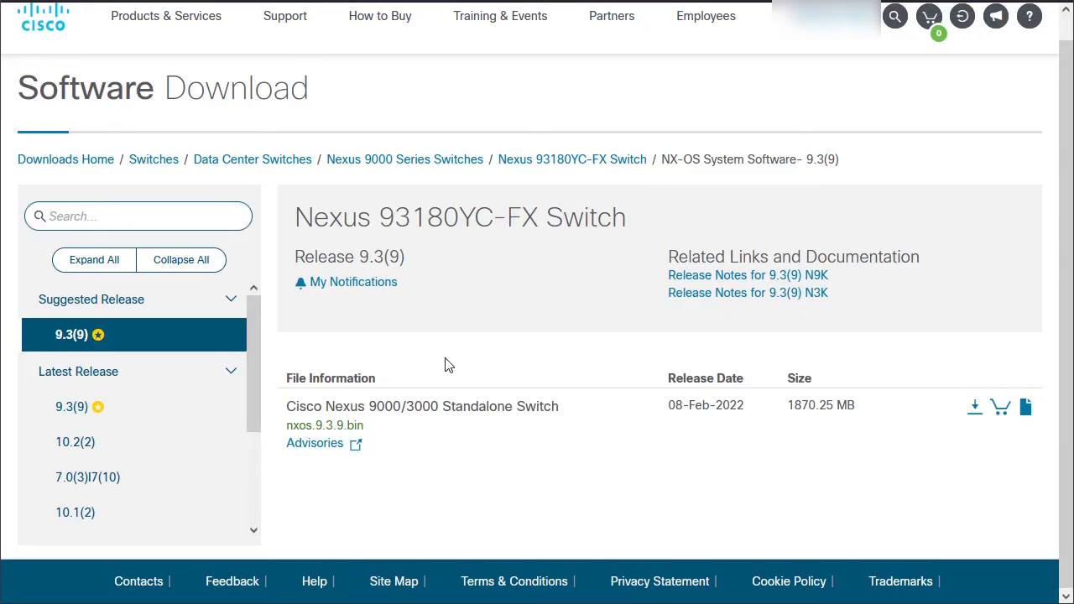
{"action": "mouse_move", "coordinate": [382, 437]}
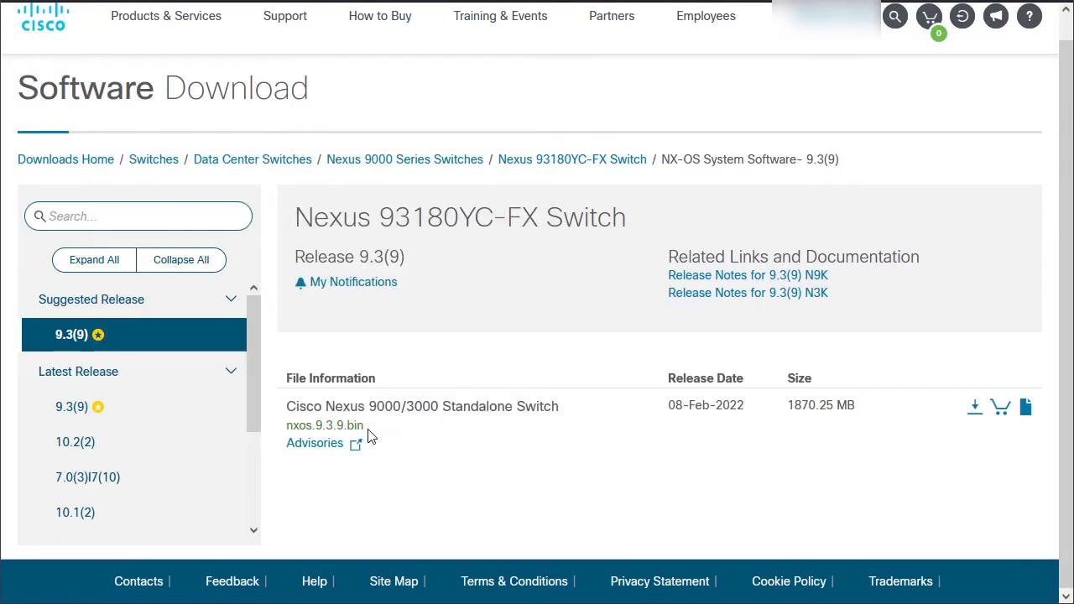
Show the nxos.9.3.9.bin image details and copy its MD5 checksum.
{"action": "left_click", "coordinate": [1025, 406]}
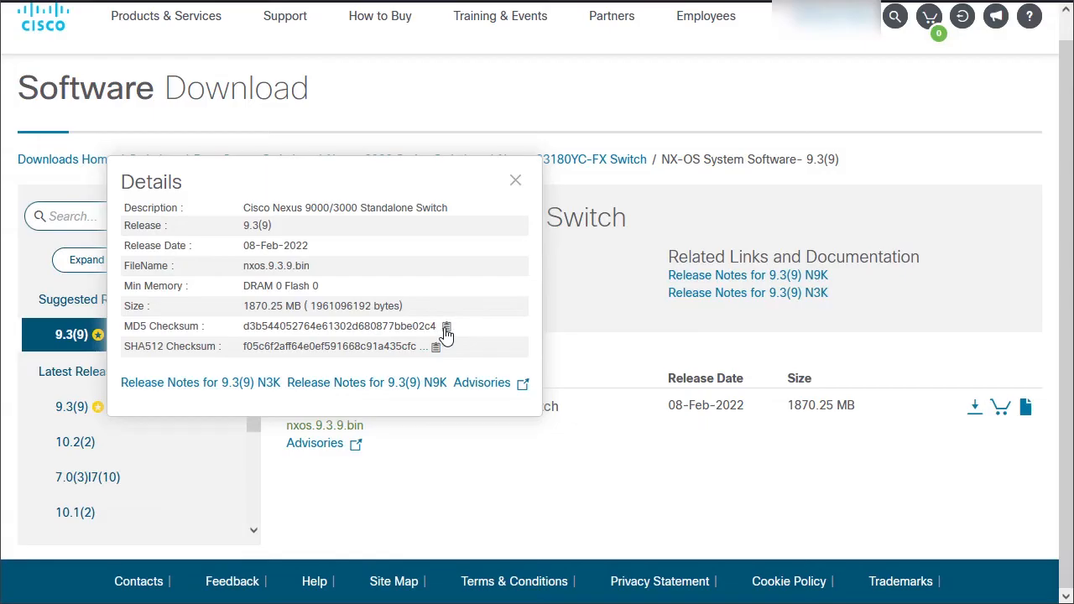
{"action": "mouse_move", "coordinate": [446, 332]}
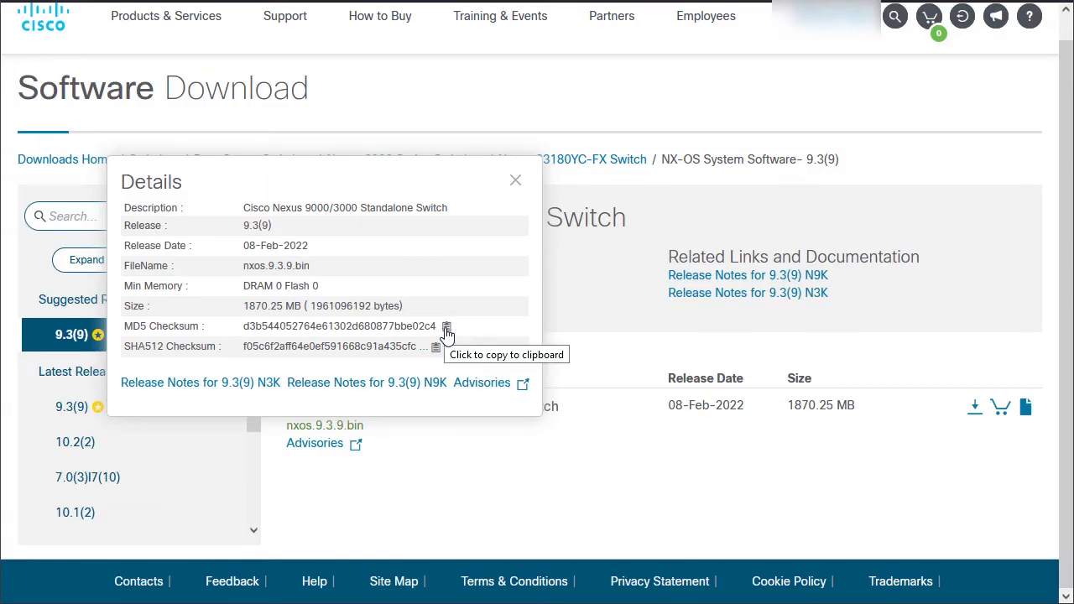
{"action": "left_click", "coordinate": [446, 325]}
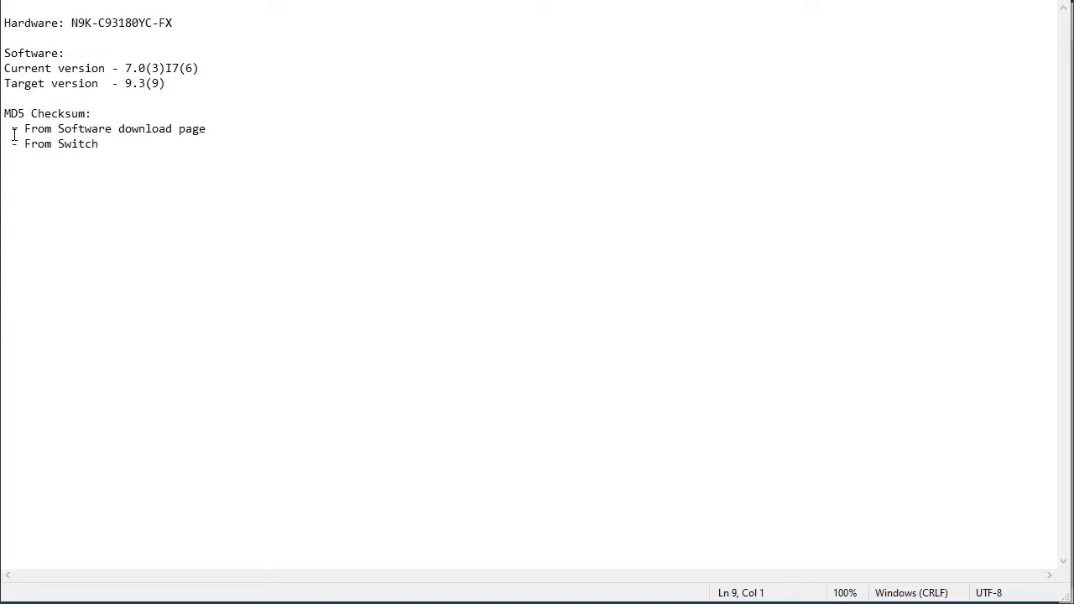
Record the download-page MD5 checksum d3b544052764e61302d680877bbe02c4 in the notes.
{"action": "type", "text": "d3b544052764e61302d680877bbe02c4"}
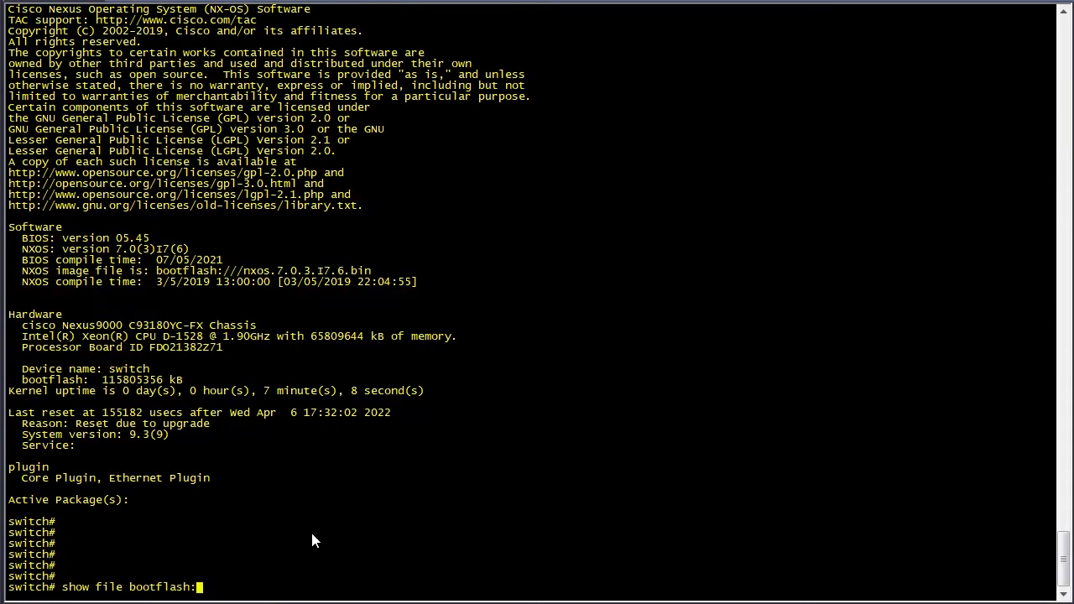
Compute the md5sum of bootflash:nxos.9.3.9.bin on the switch and copy the result d3b544052764e61302d680877bbe02c4.
{"action": "type", "text": "nxos"}
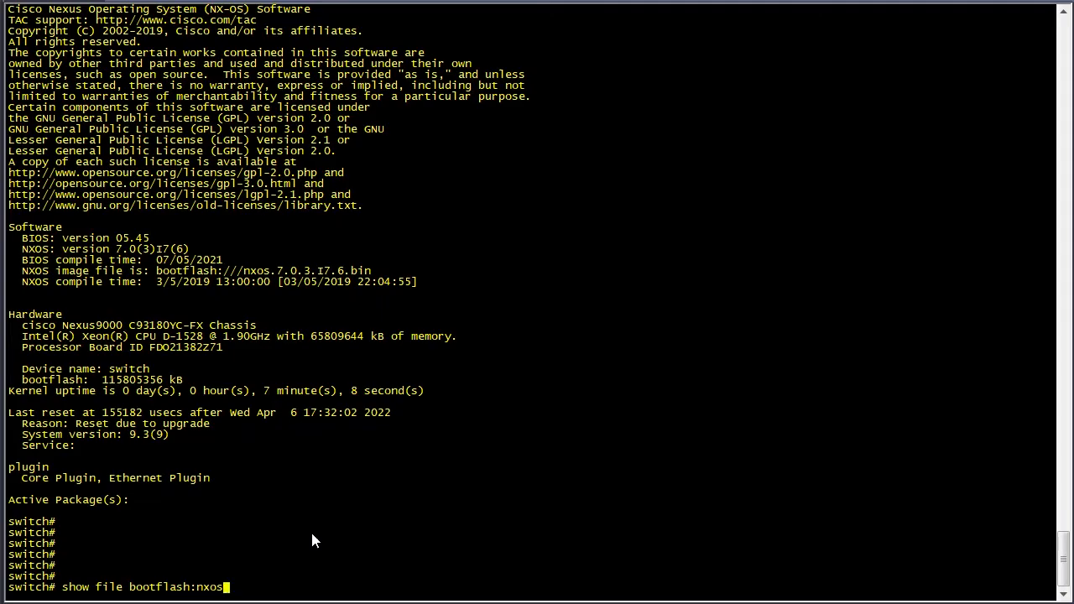
{"action": "type", "text": ".9.3.9.bin md5sum"}
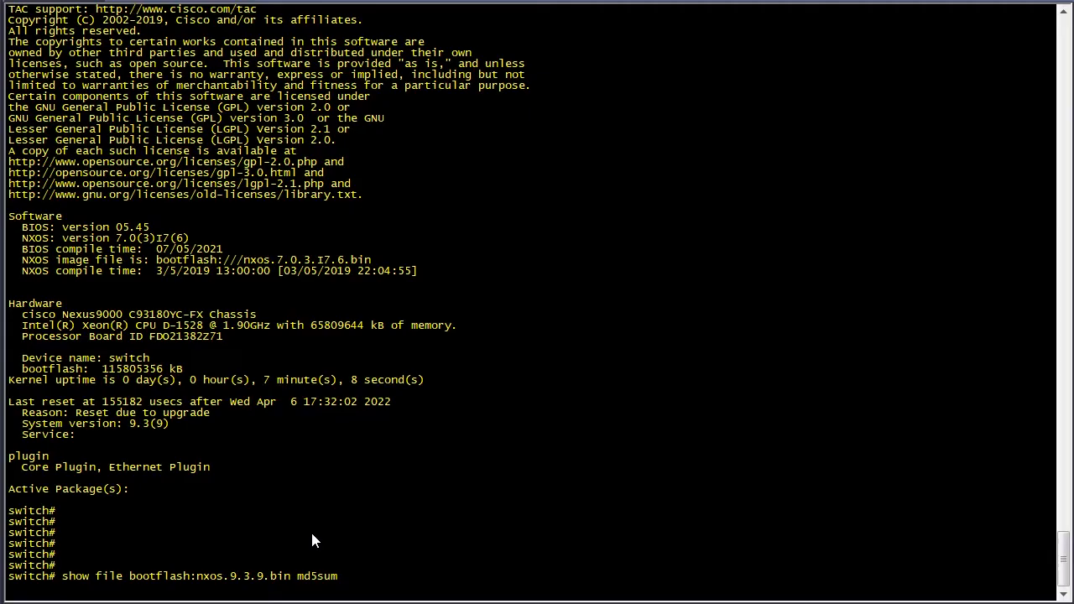
{"action": "mouse_move", "coordinate": [306, 534]}
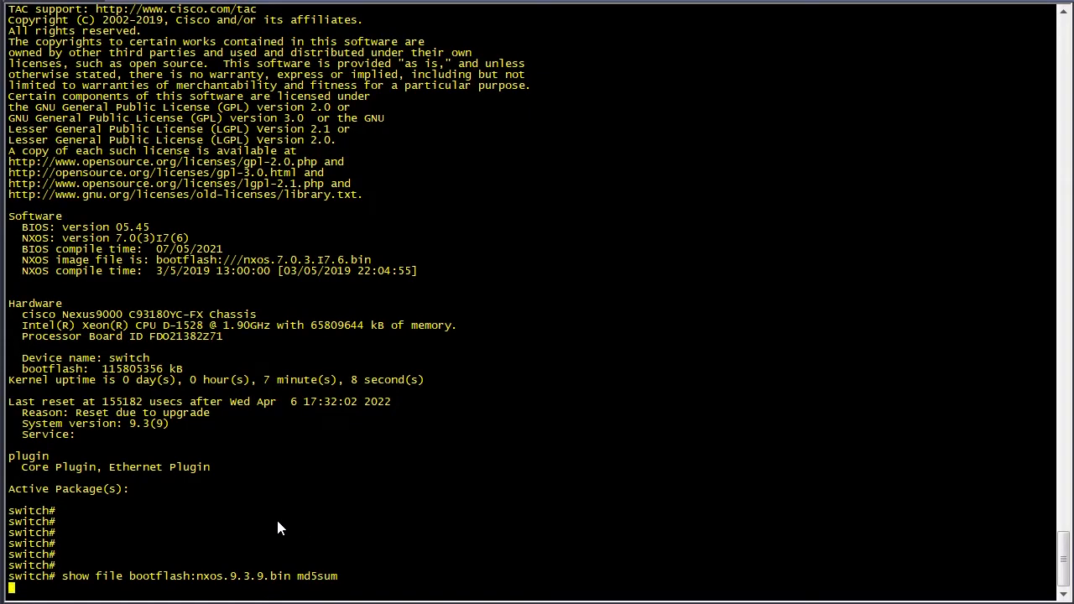
{"action": "mouse_move", "coordinate": [295, 517]}
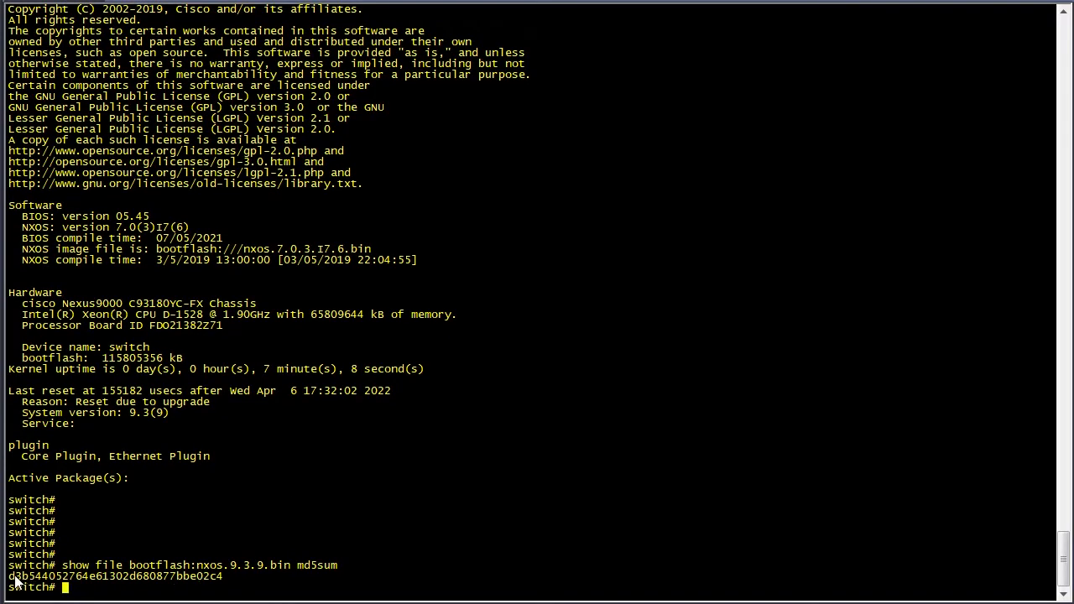
{"action": "left_click_drag", "start_coordinate": [8, 577], "coordinate": [221, 577]}
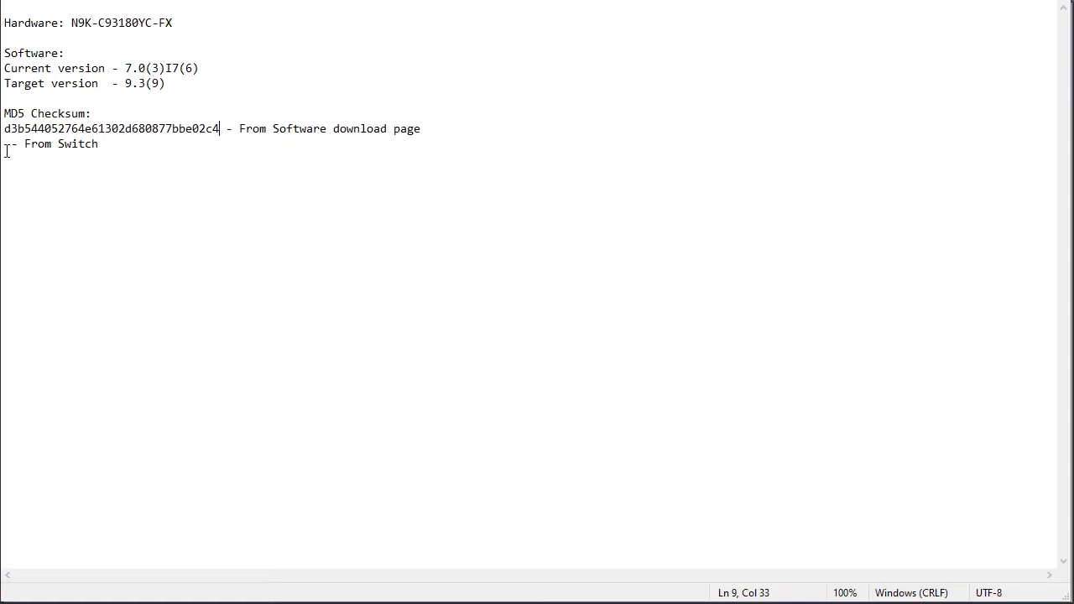
Record the switch's MD5 checksum d3b544052764e61302d680877bbe02c4 under the From Switch note.
{"action": "type", "text": "d3b544052764e61302d680877bbe02c4"}
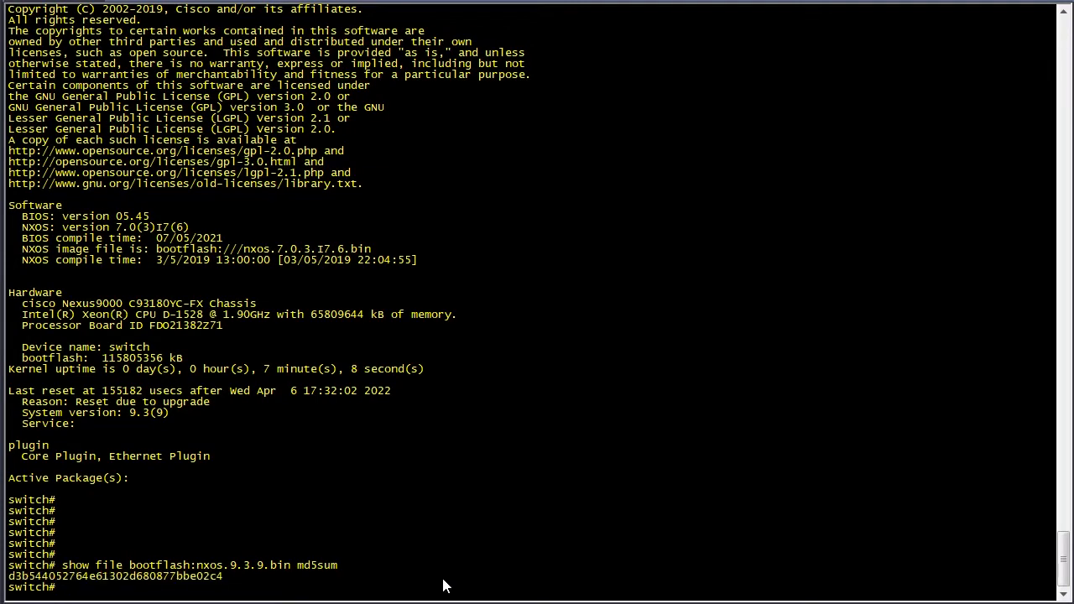
Run 'show install all impact nxos bootflash:nxos.9.3.9.bin' and review its disruptive-upgrade compatibility results.
{"action": "type", "text": "show install all"}
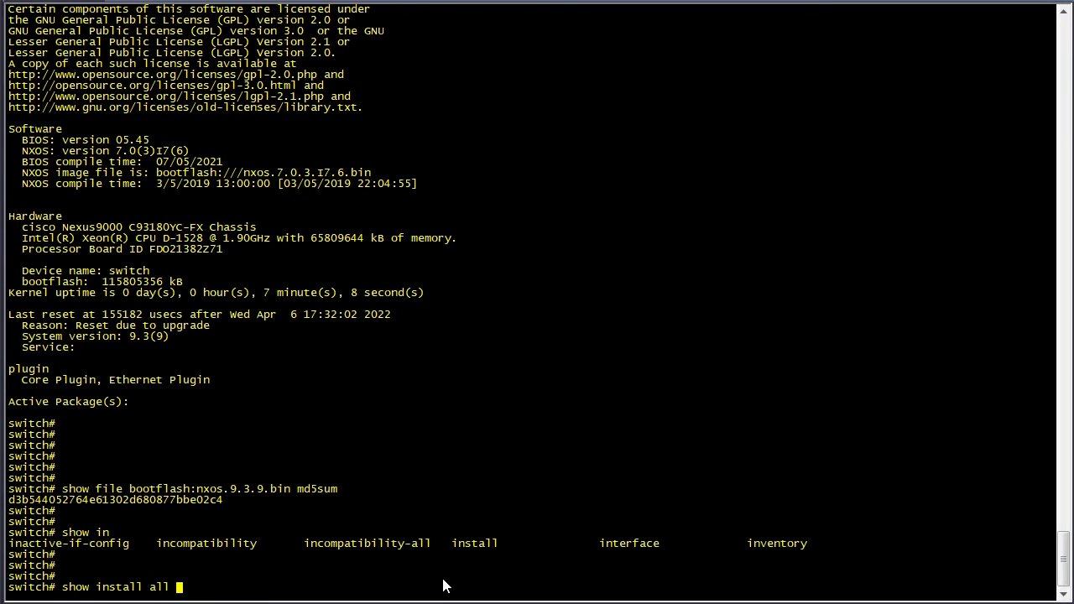
{"action": "type", "text": "impact nx"}
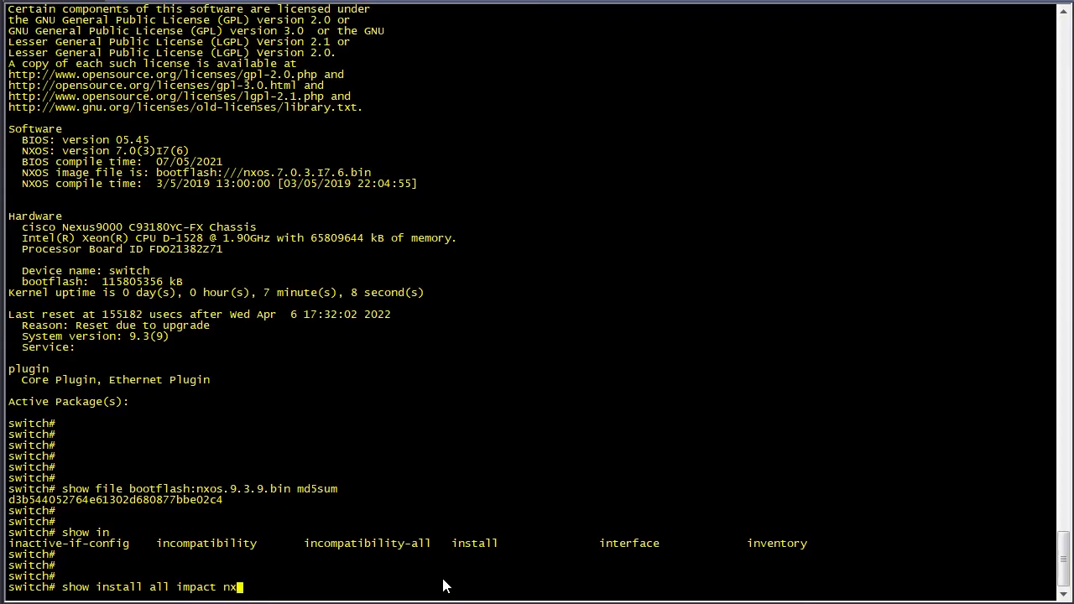
{"action": "type", "text": "os bootflash:"}
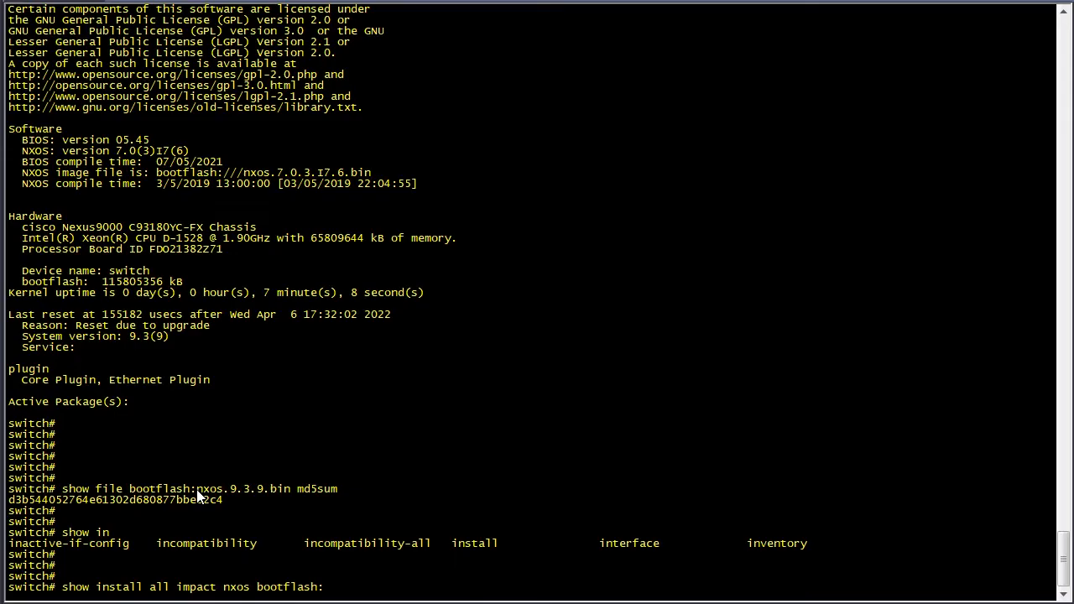
{"action": "double_click", "coordinate": [243, 488]}
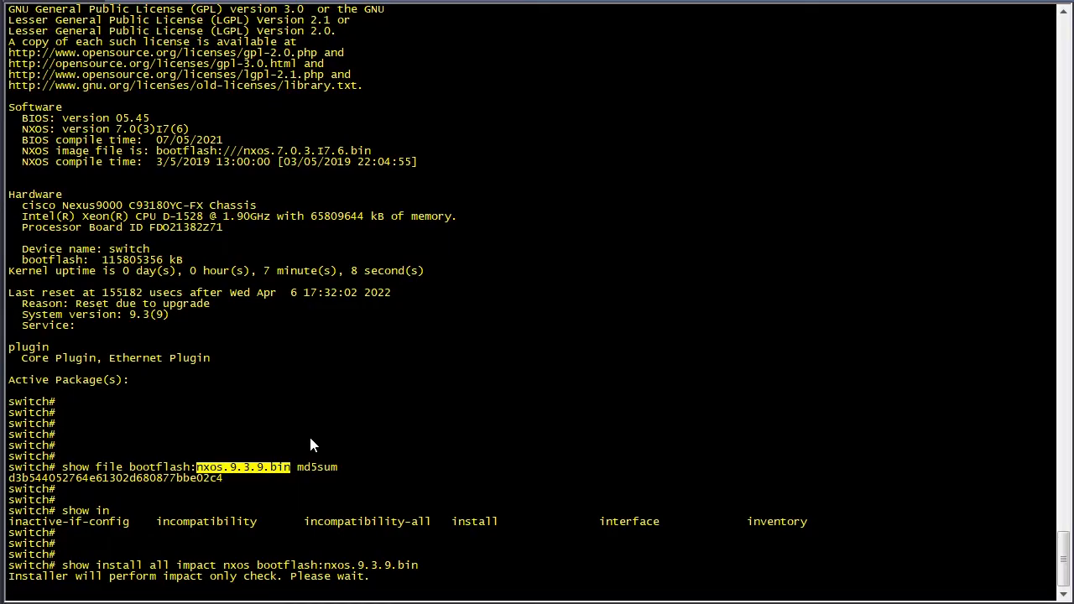
{"action": "scroll", "scroll_direction": "down", "scroll_amount": 3}
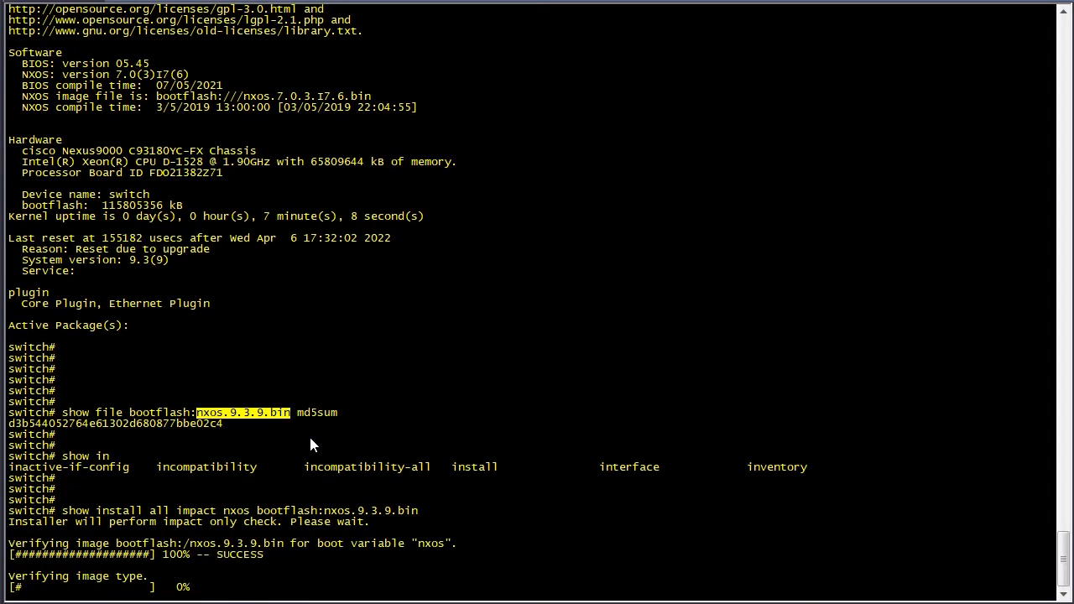
{"action": "scroll", "scroll_direction": "down", "scroll_amount": 3}
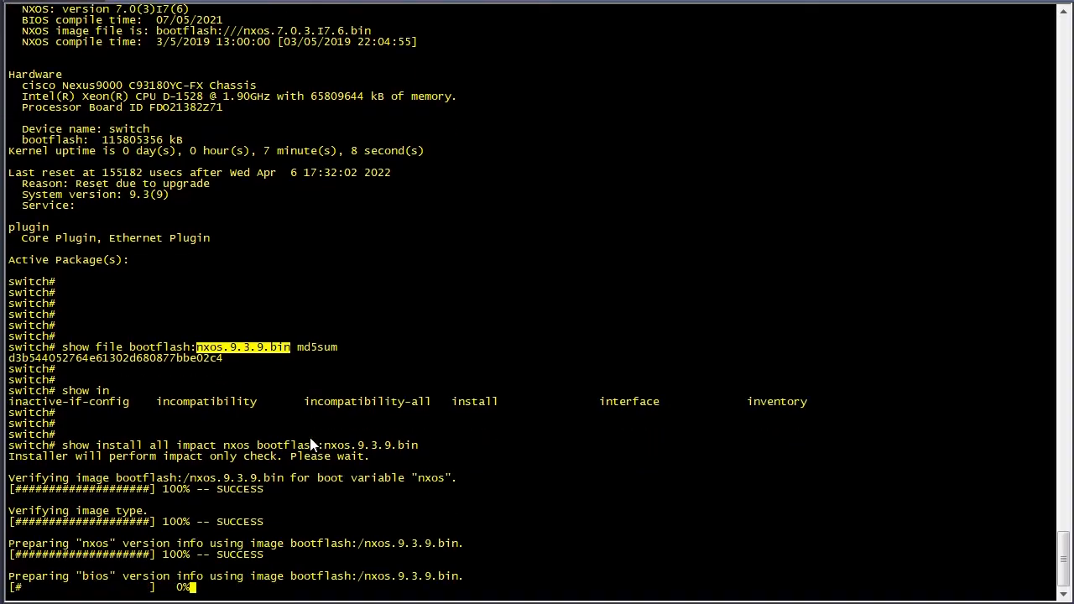
{"action": "scroll", "scroll_direction": "down", "scroll_amount": 3}
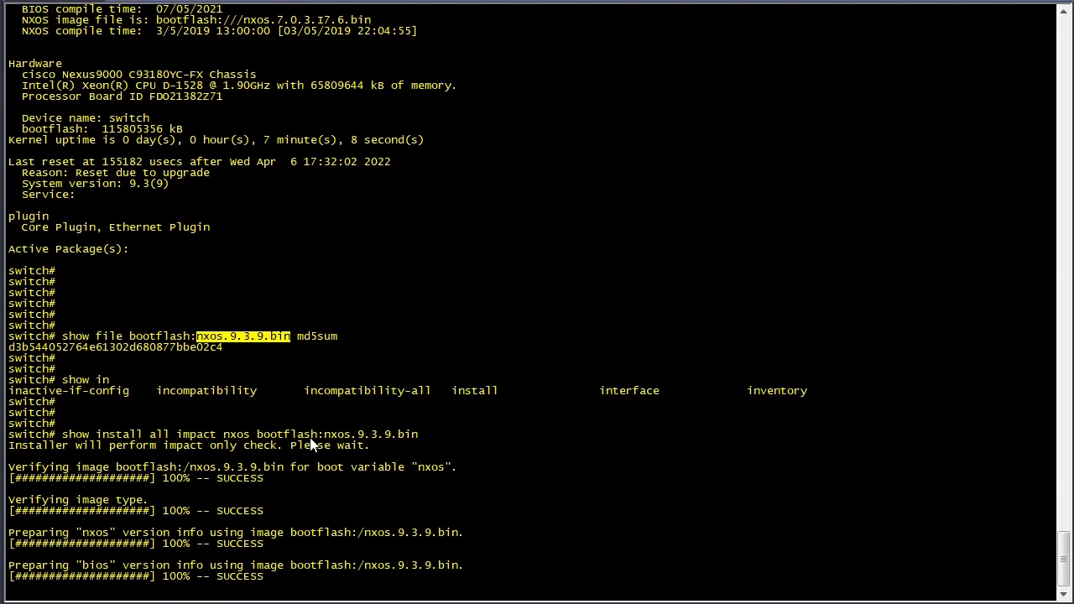
{"action": "scroll", "scroll_direction": "down", "scroll_amount": 3}
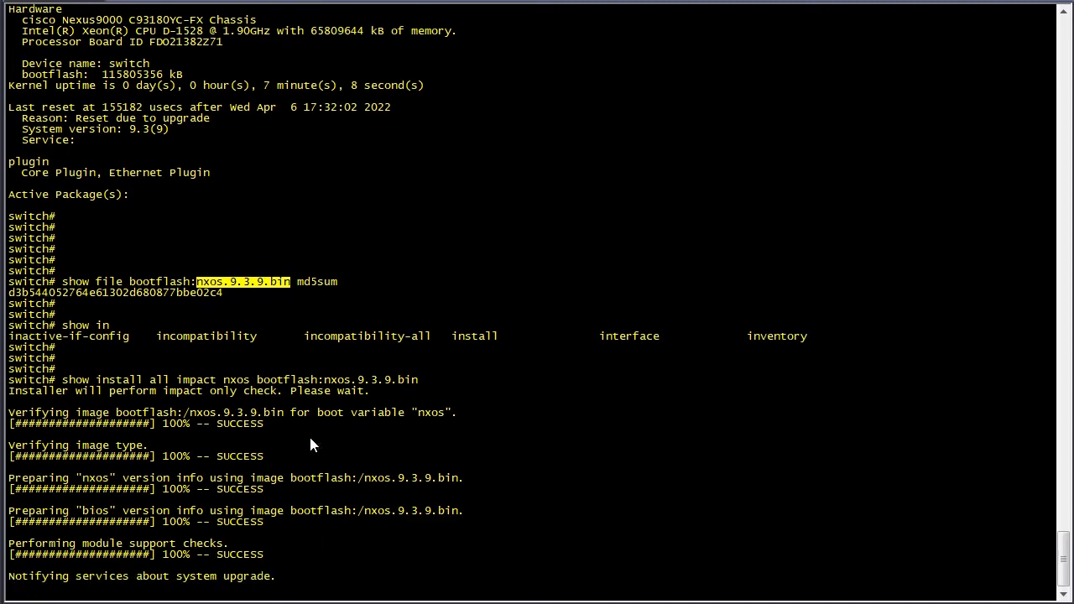
{"action": "scroll", "scroll_direction": "down", "scroll_amount": 3}
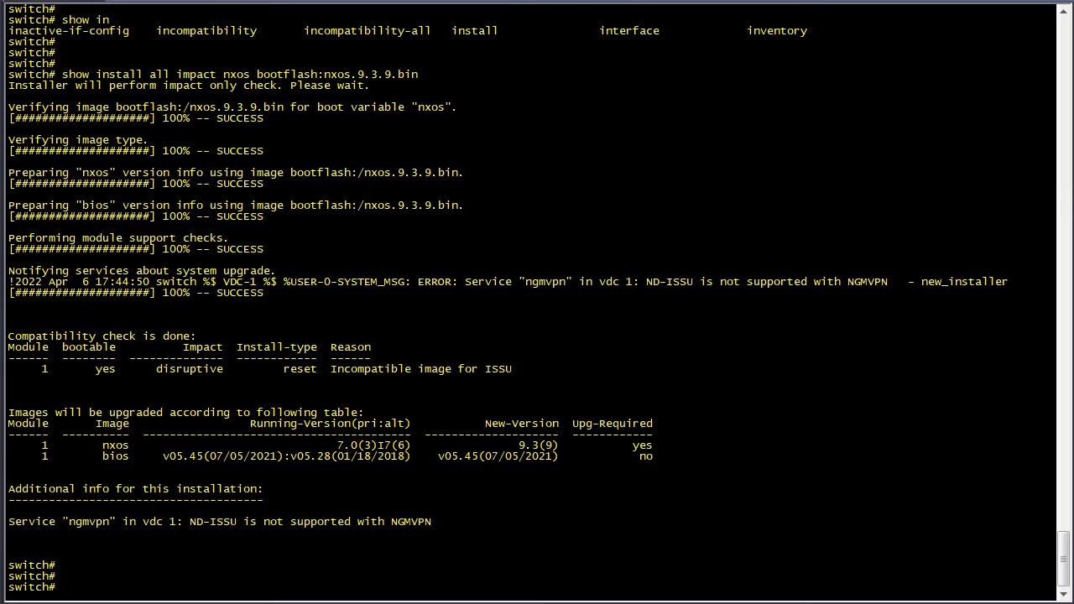
{"action": "mouse_move", "coordinate": [198, 577]}
{"action": "type", "text": "install all"}
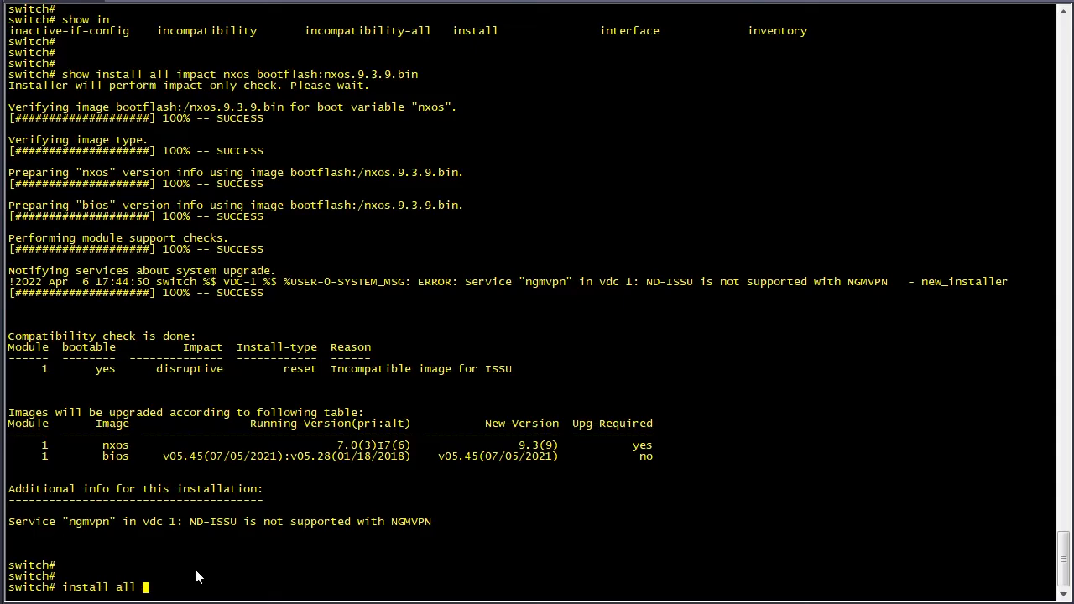
Run 'install all nxos bootflash:nxos.9.3.9.bin' and answer y to the disruptive reload prompt.
{"action": "type", "text": "nxos bootflash:"}
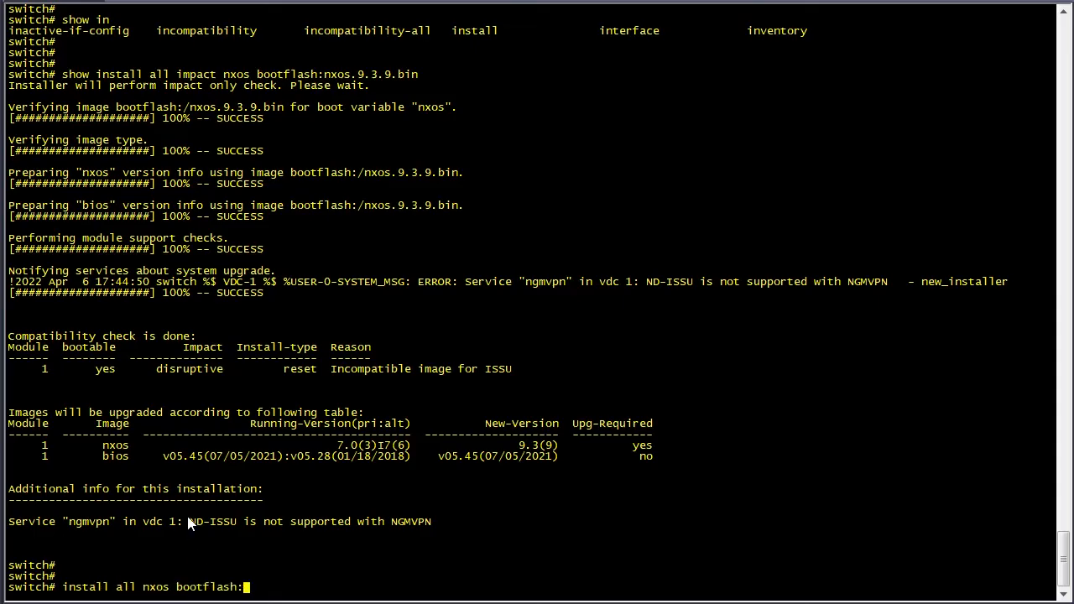
{"action": "mouse_move", "coordinate": [365, 184]}
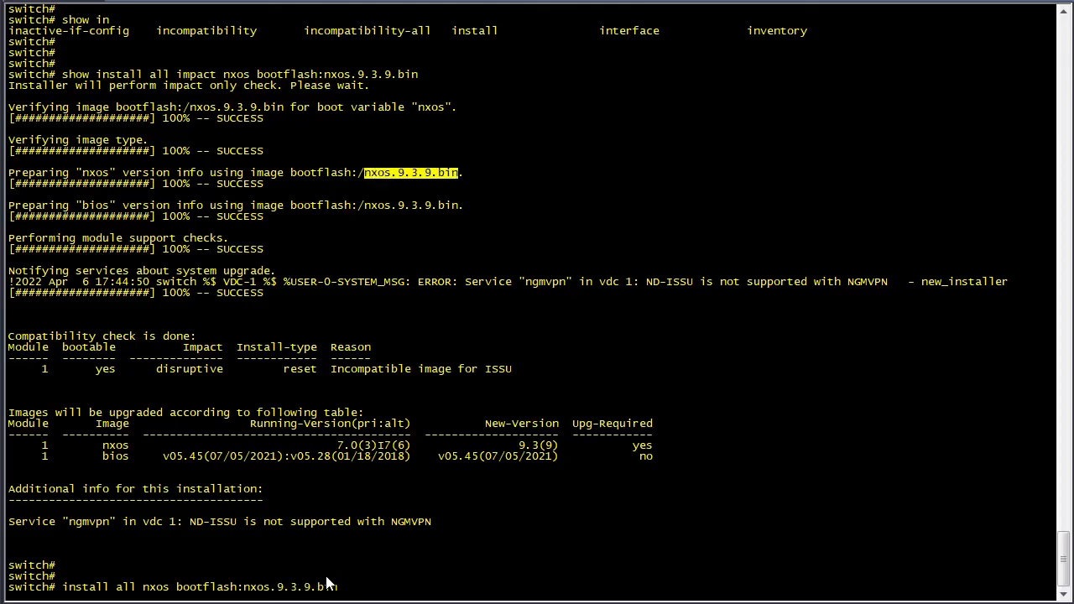
{"action": "key", "text": "enter"}
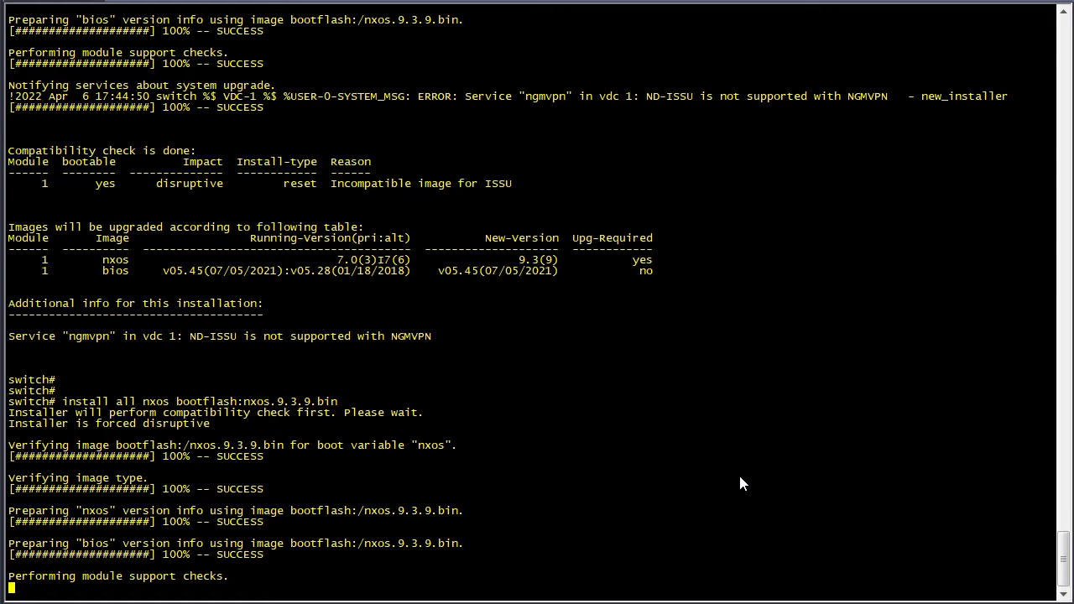
{"action": "scroll", "scroll_direction": "down", "scroll_amount": 3}
{"action": "type", "text": "!"}
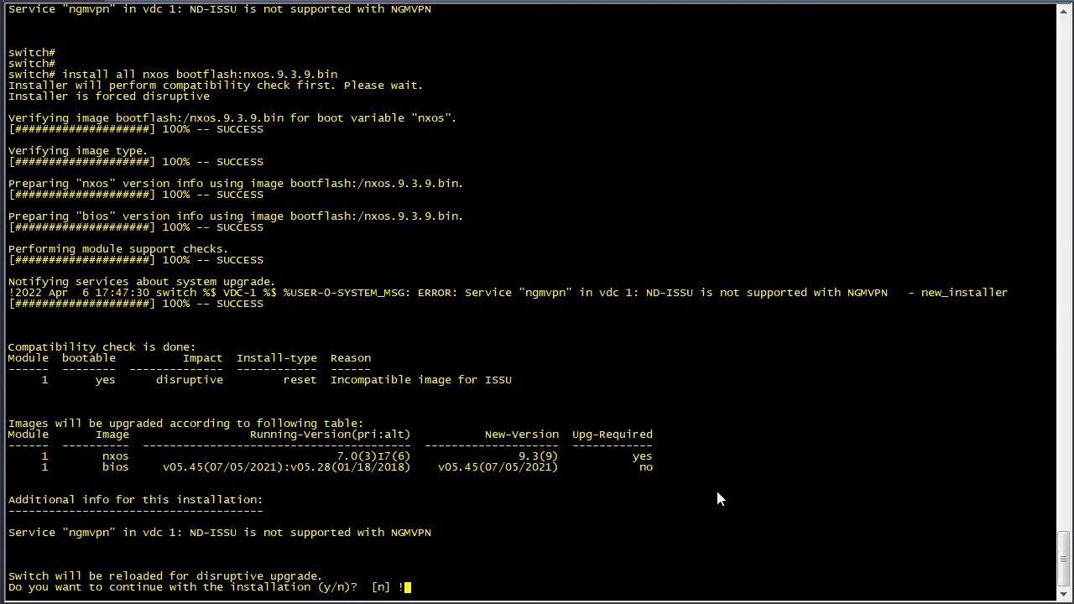
{"action": "key", "text": "Backspace"}
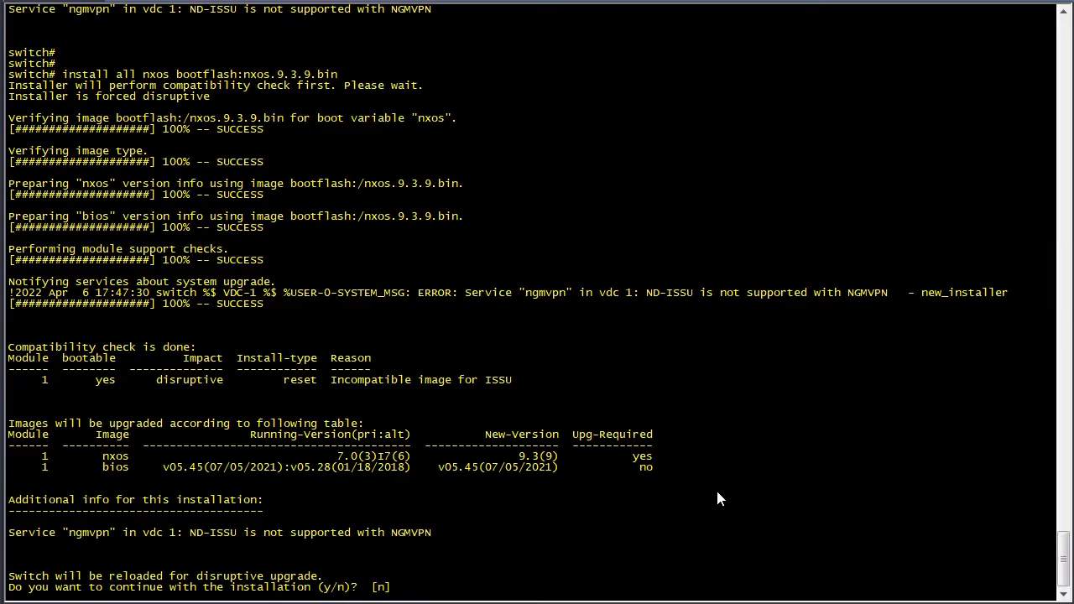
{"action": "type", "text": "y"}
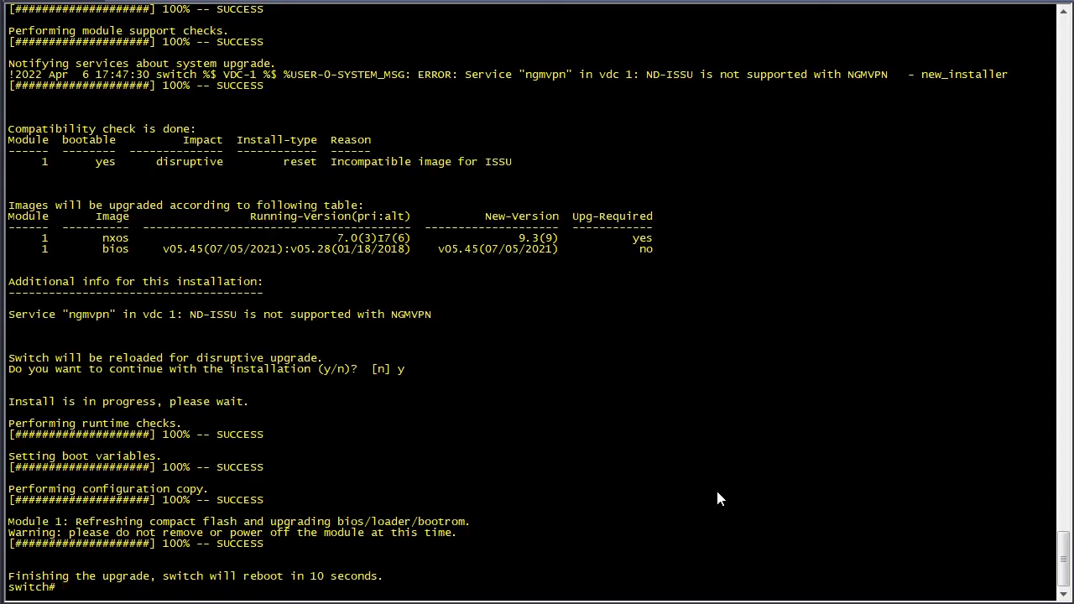
Follow the reboot log to the login prompt and enter admin as the user.
{"action": "scroll", "scroll_direction": "down", "scroll_amount": 3}
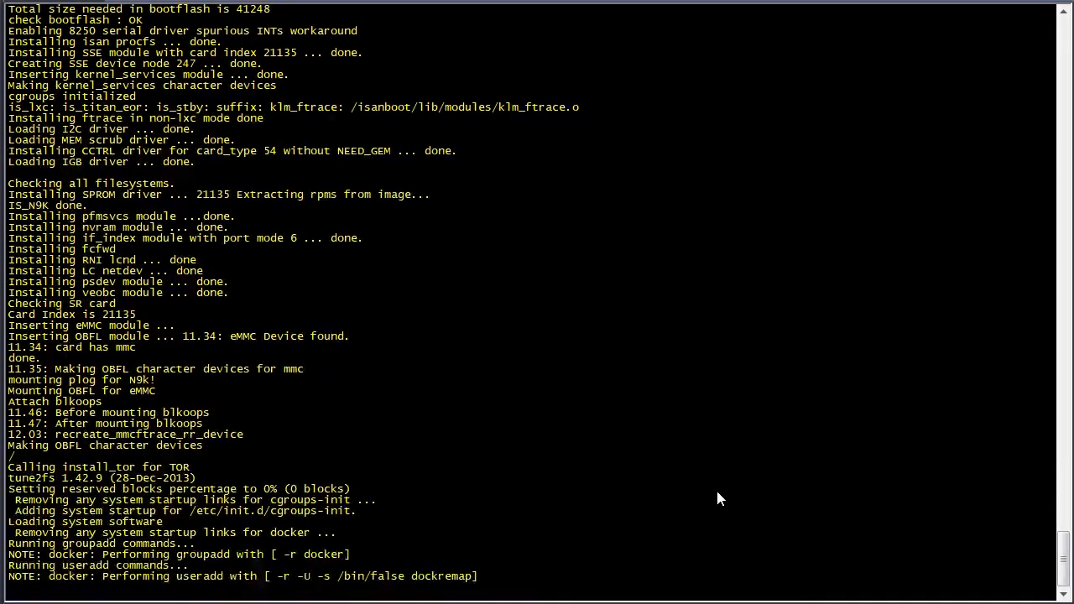
{"action": "scroll", "scroll_direction": "down", "scroll_amount": 3}
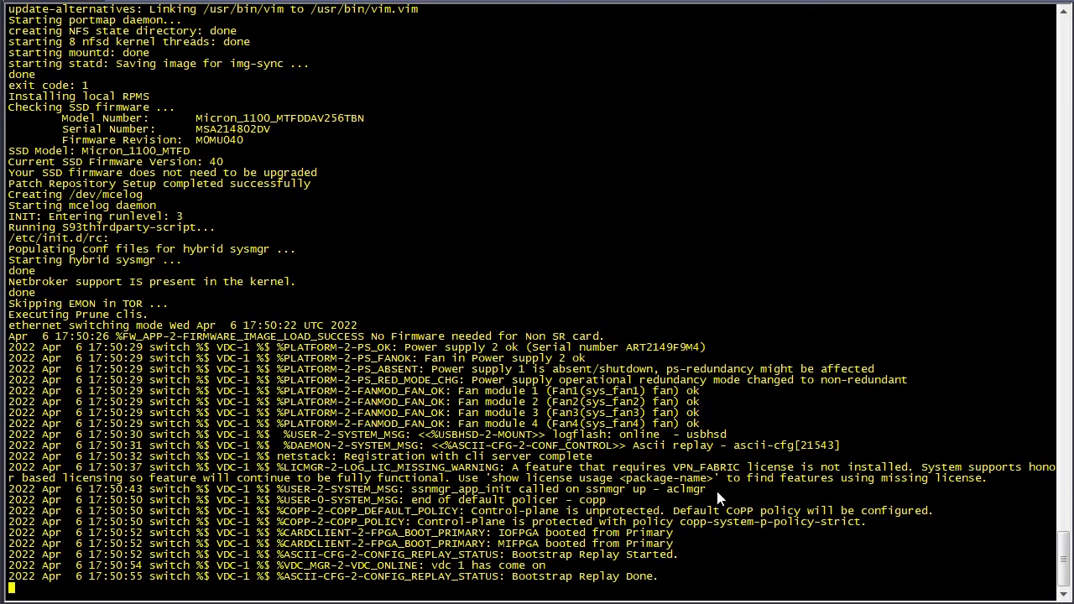
{"action": "mouse_move", "coordinate": [629, 516]}
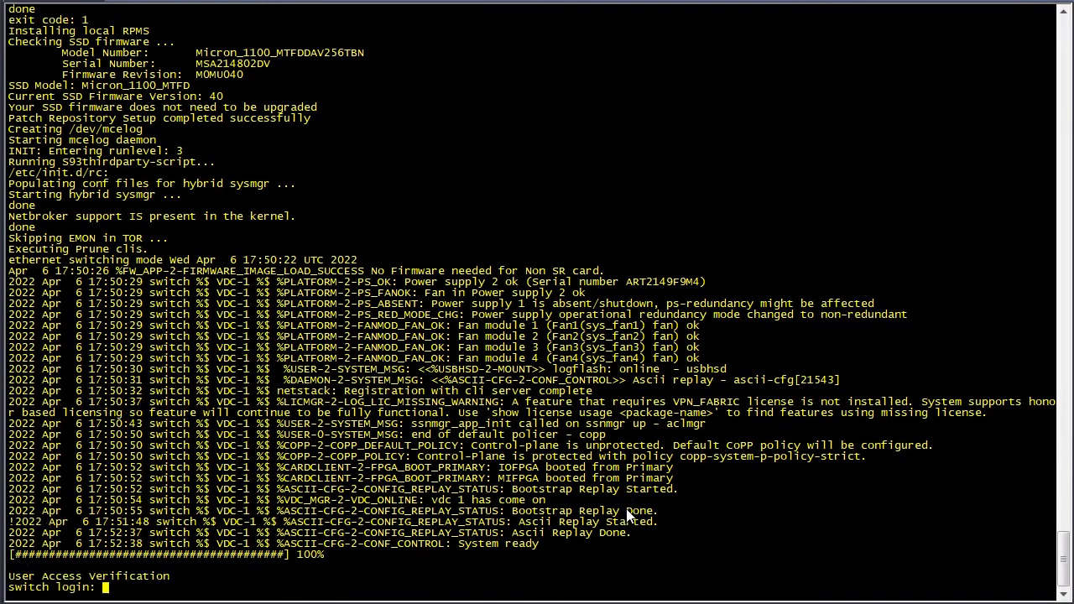
{"action": "type", "text": "admin"}
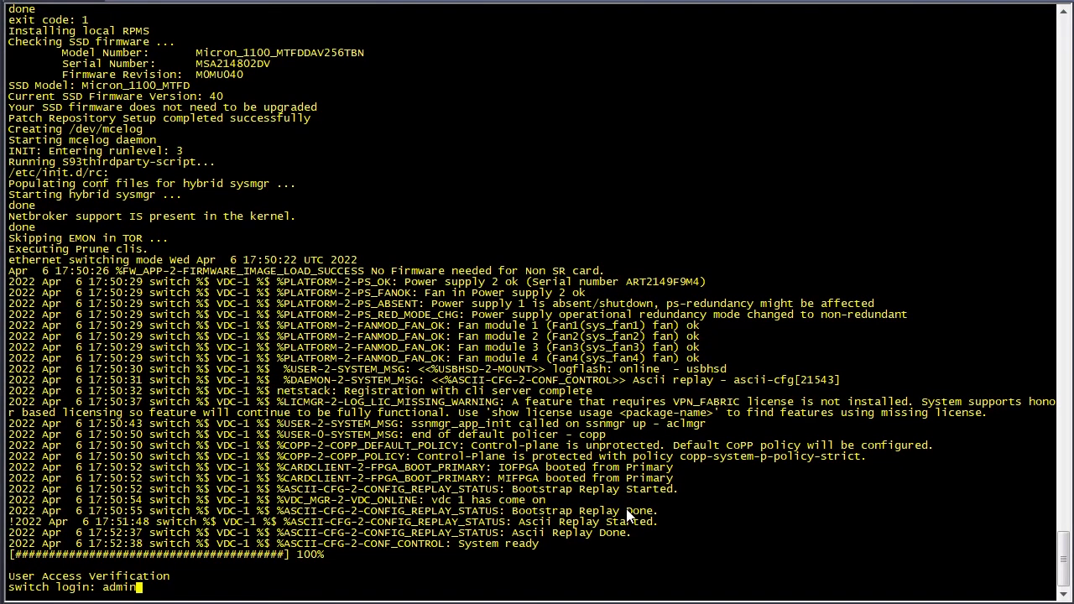